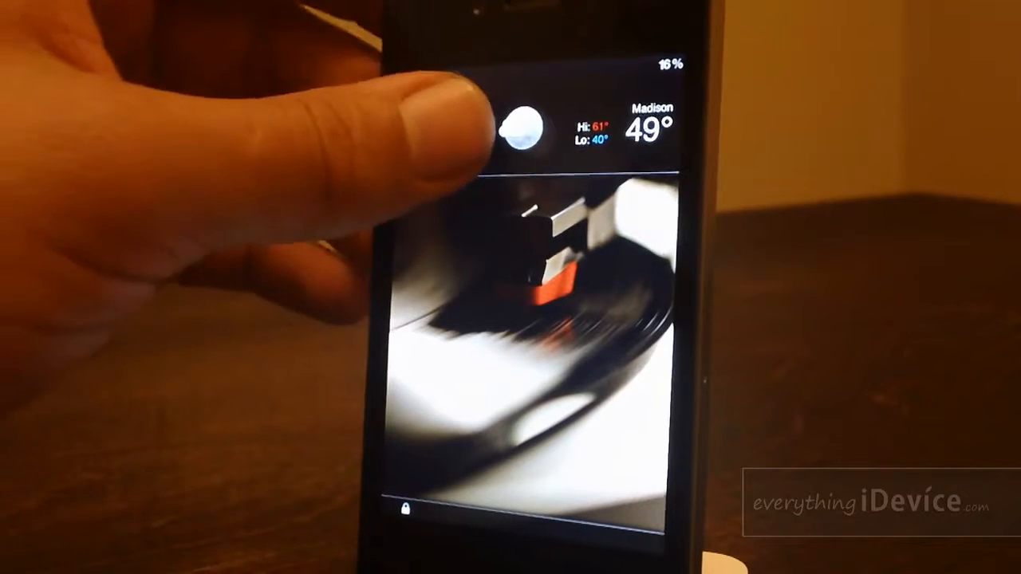
- Expand the Madison weather header into the Today-through-Sunday five-day forecast
{"action": "left_click", "coordinate": [519, 128]}
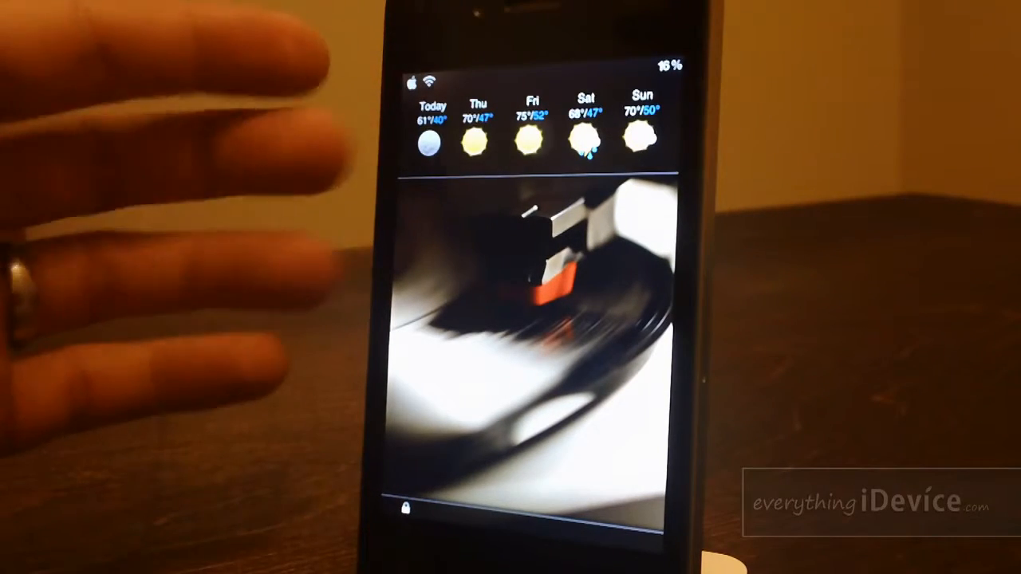